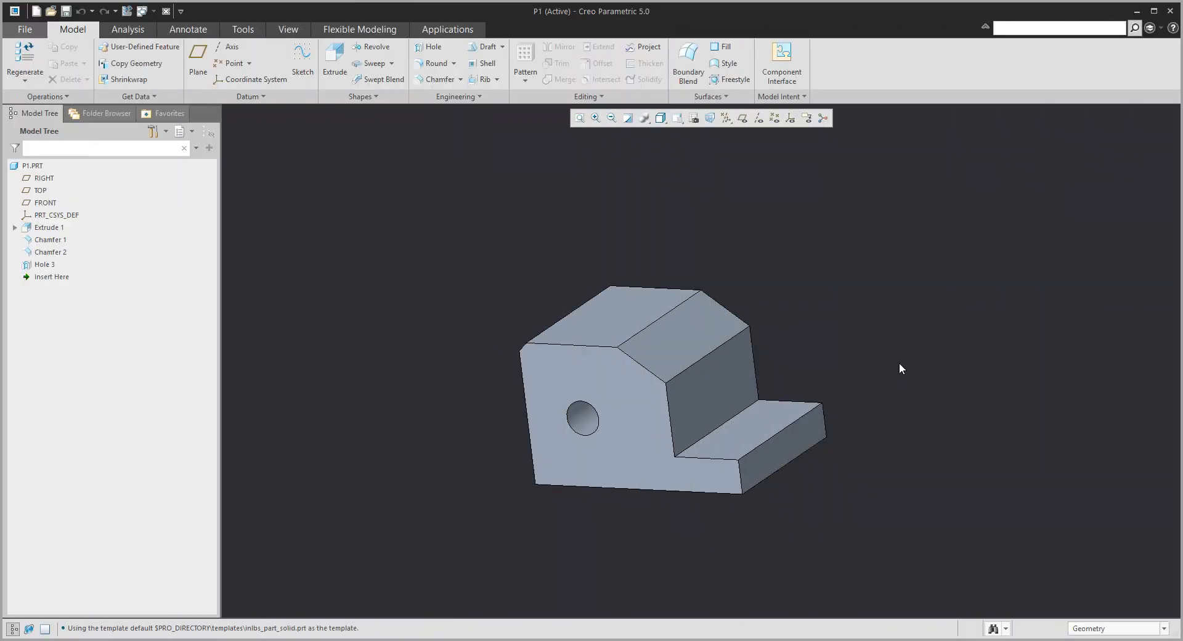
mouse_move(836, 337)
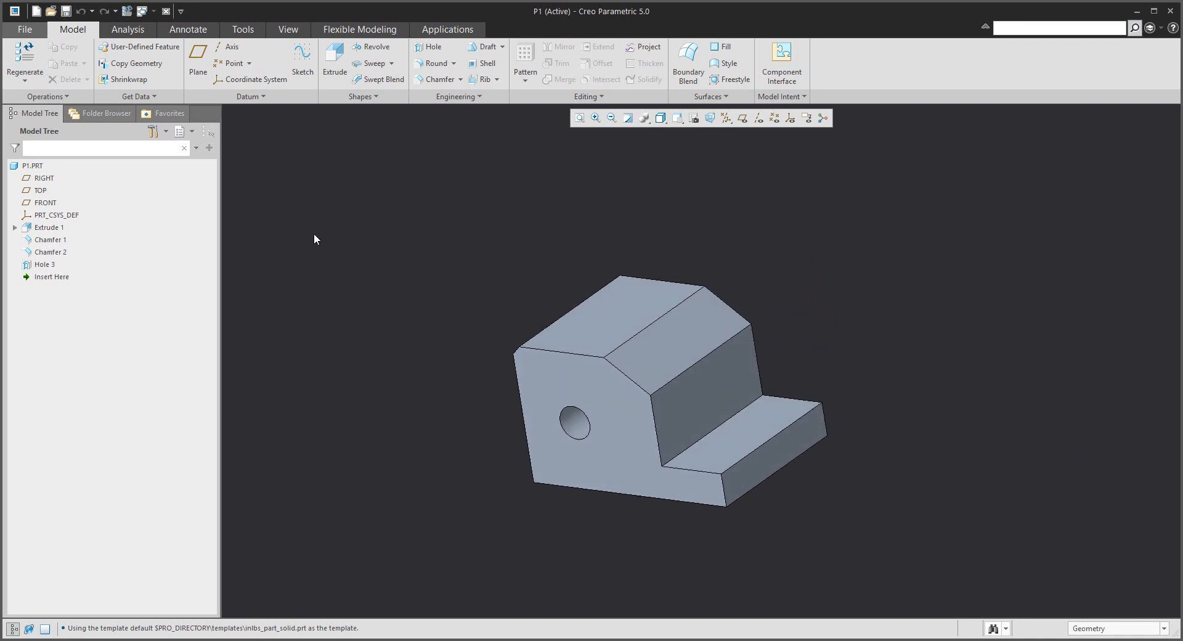
In the bracket drawing, place a FRONT general view and a projected side view to its left
left_click(15, 227)
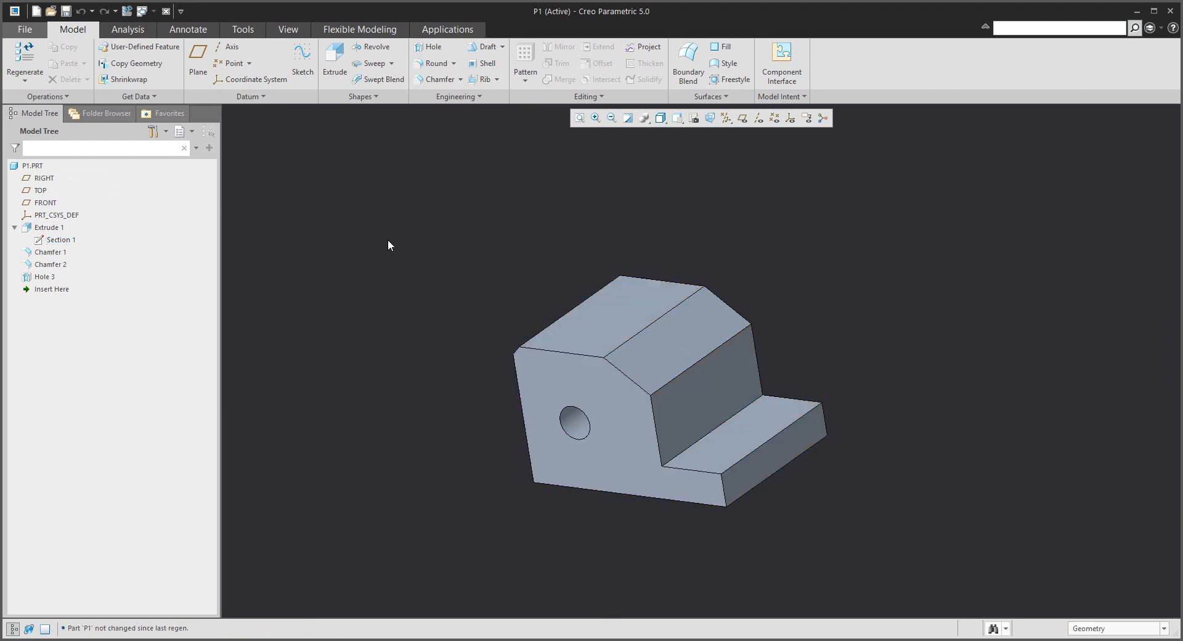
left_click(154, 12)
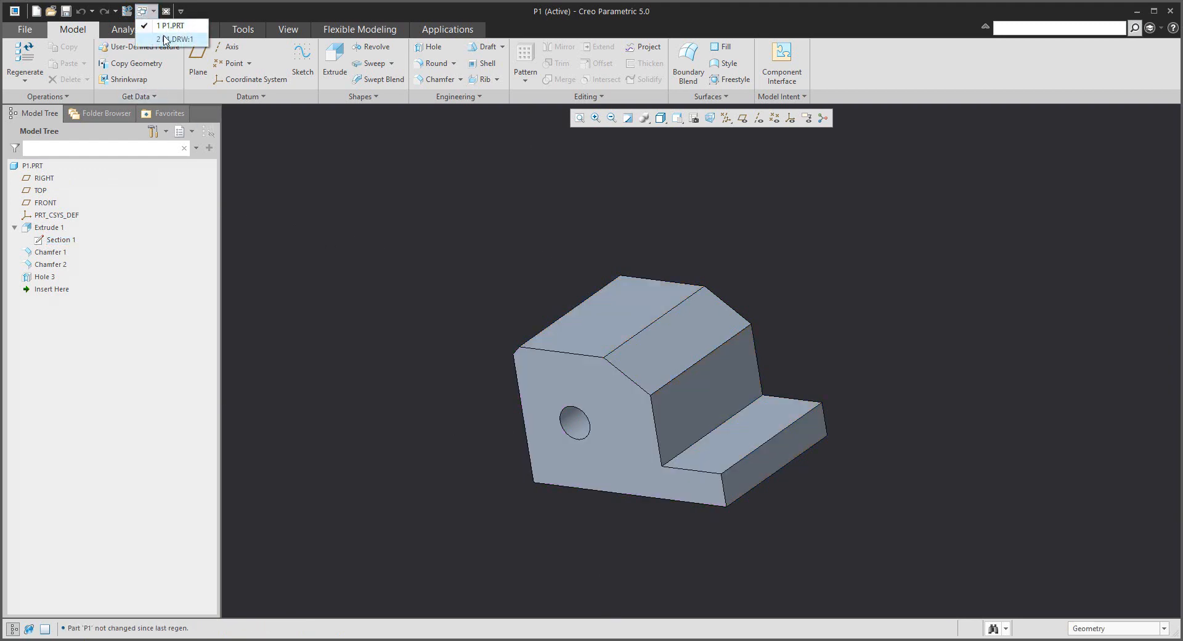
left_click(179, 32)
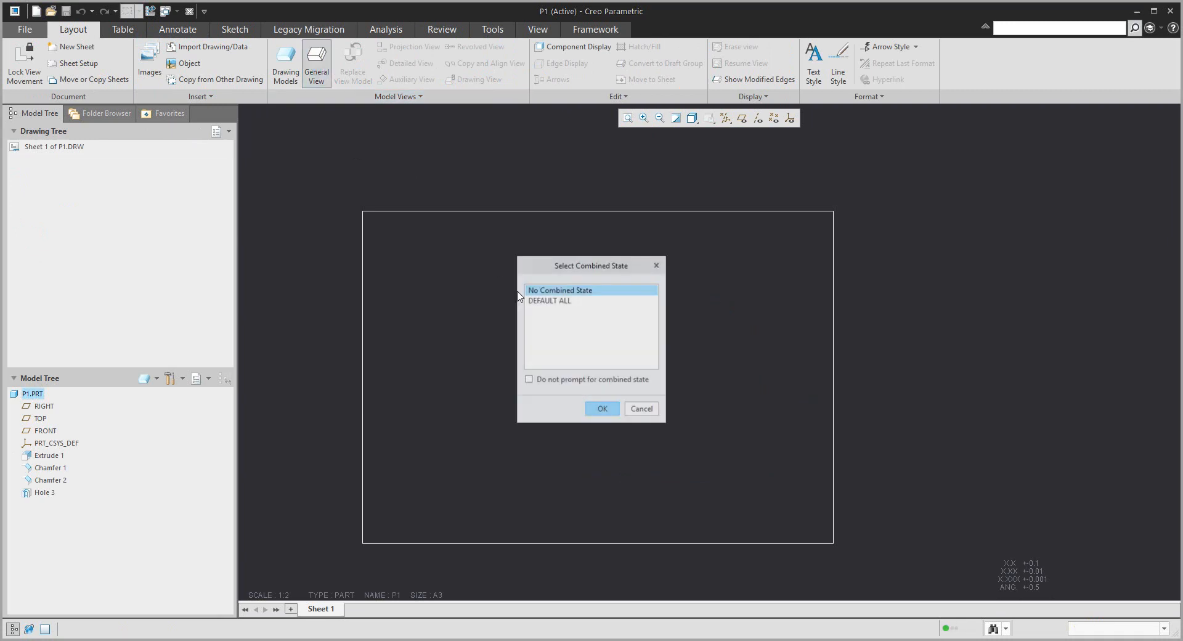
left_click(602, 408)
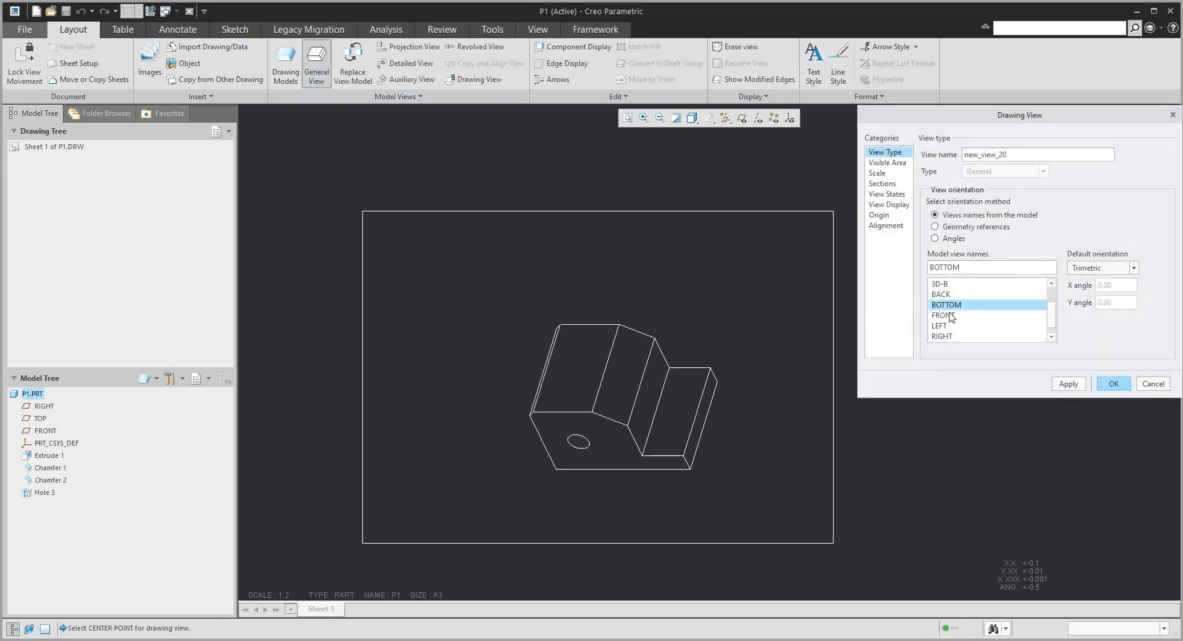
left_click(1114, 383)
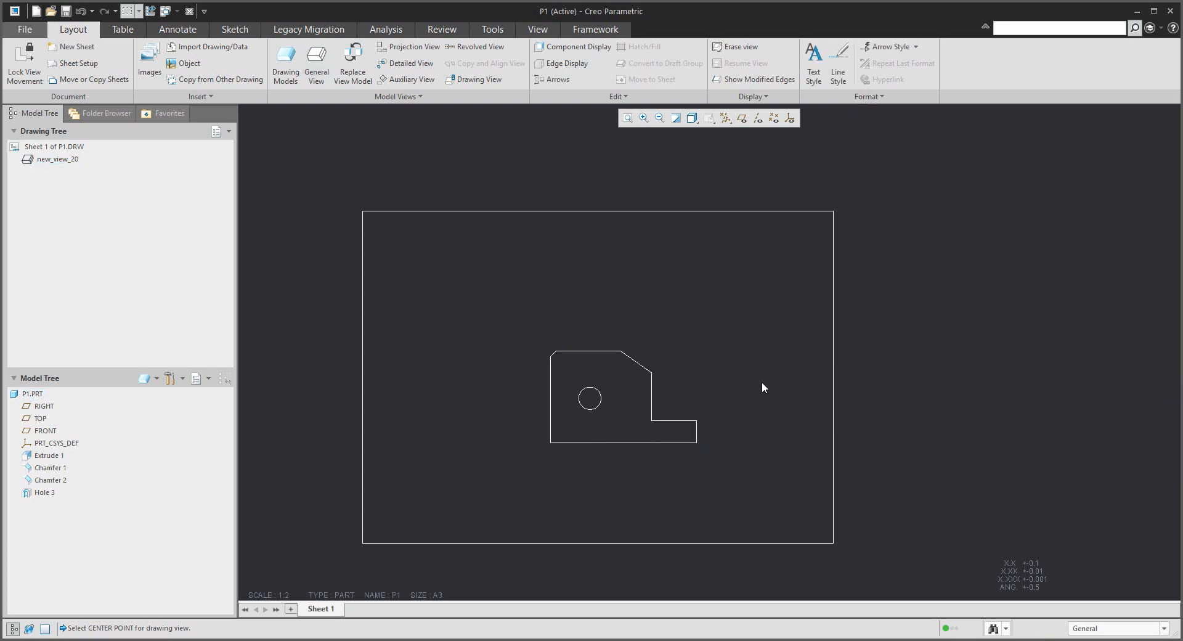
left_click(623, 397)
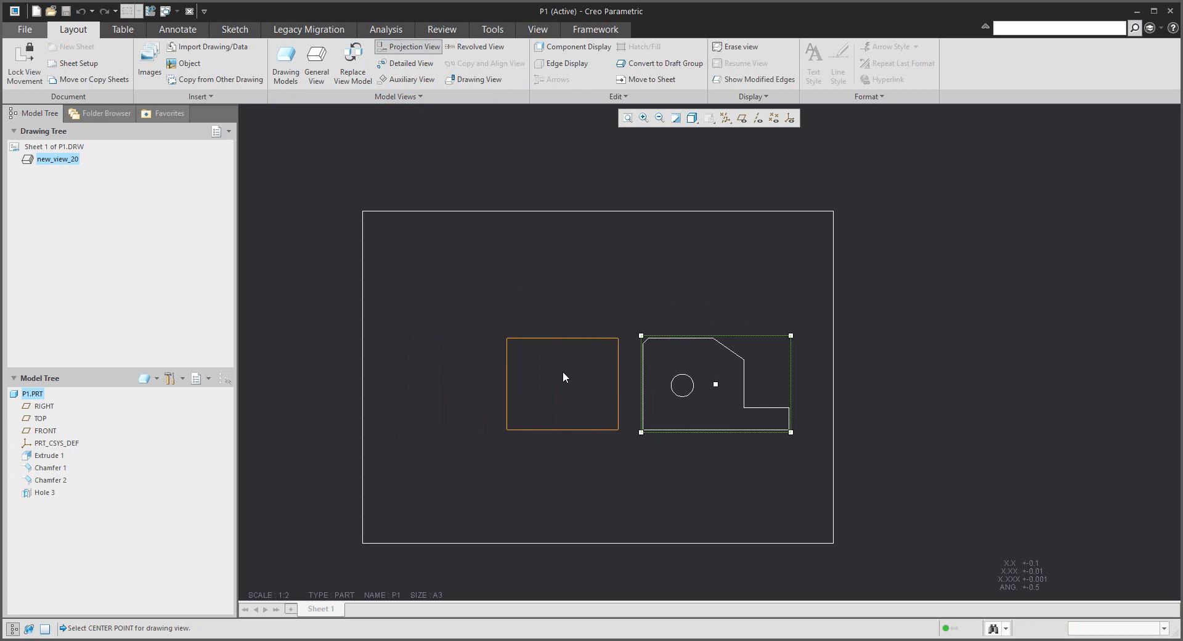
left_click(563, 377)
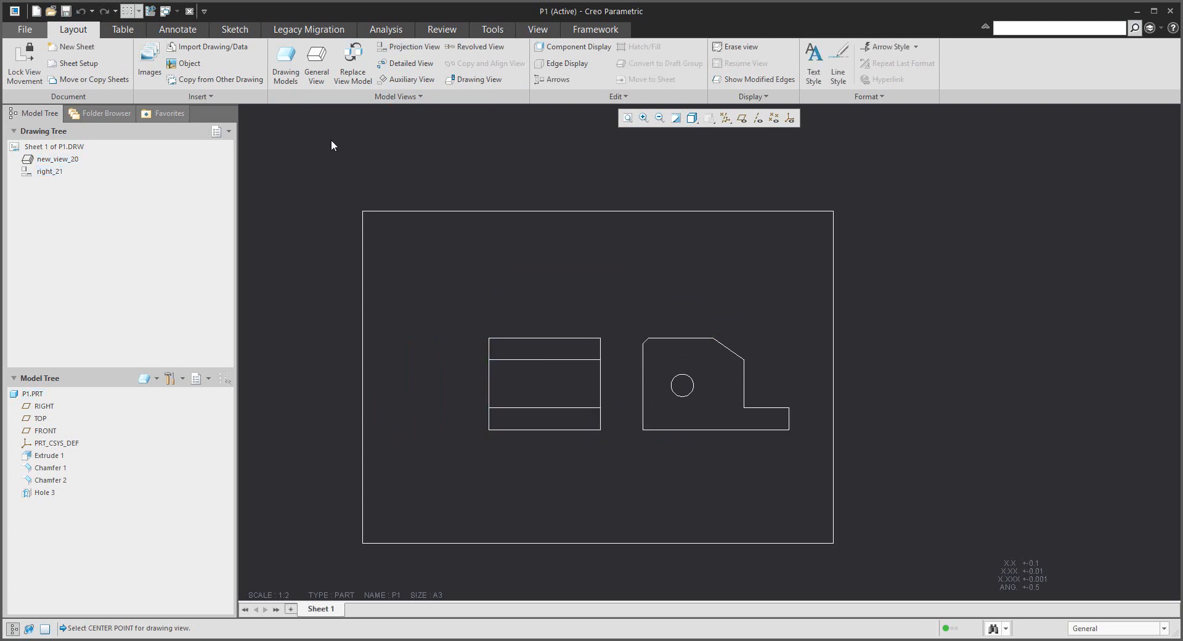
Show Extrude 1's model dimensions 80, 165, 260 and 40 on the front view
left_click(178, 28)
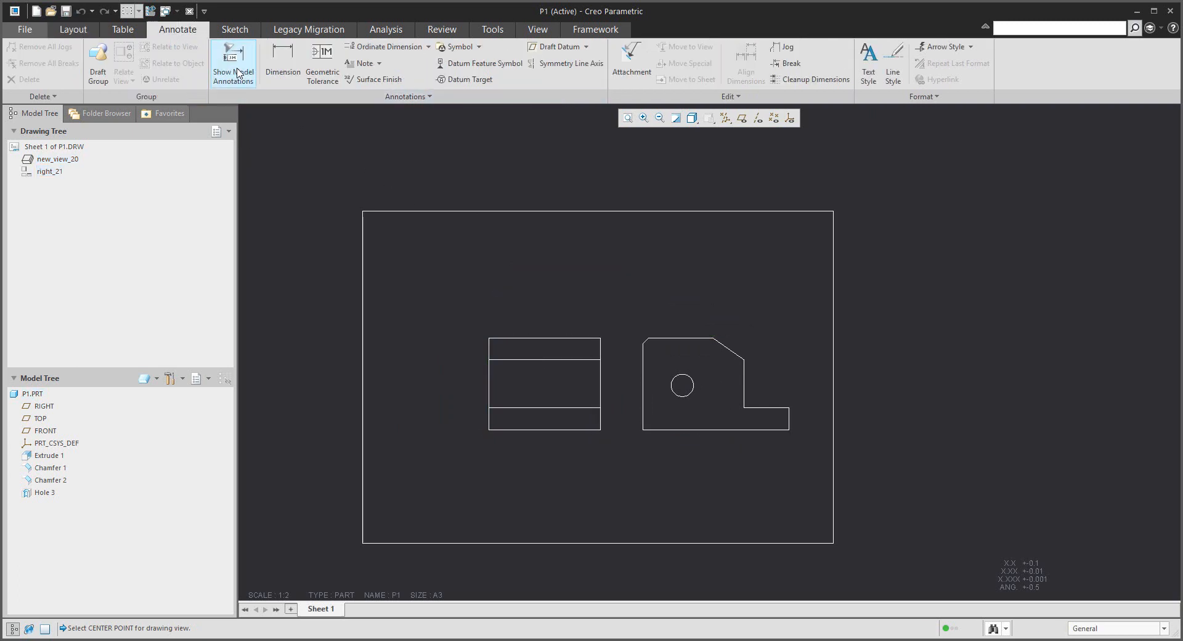
left_click(233, 62)
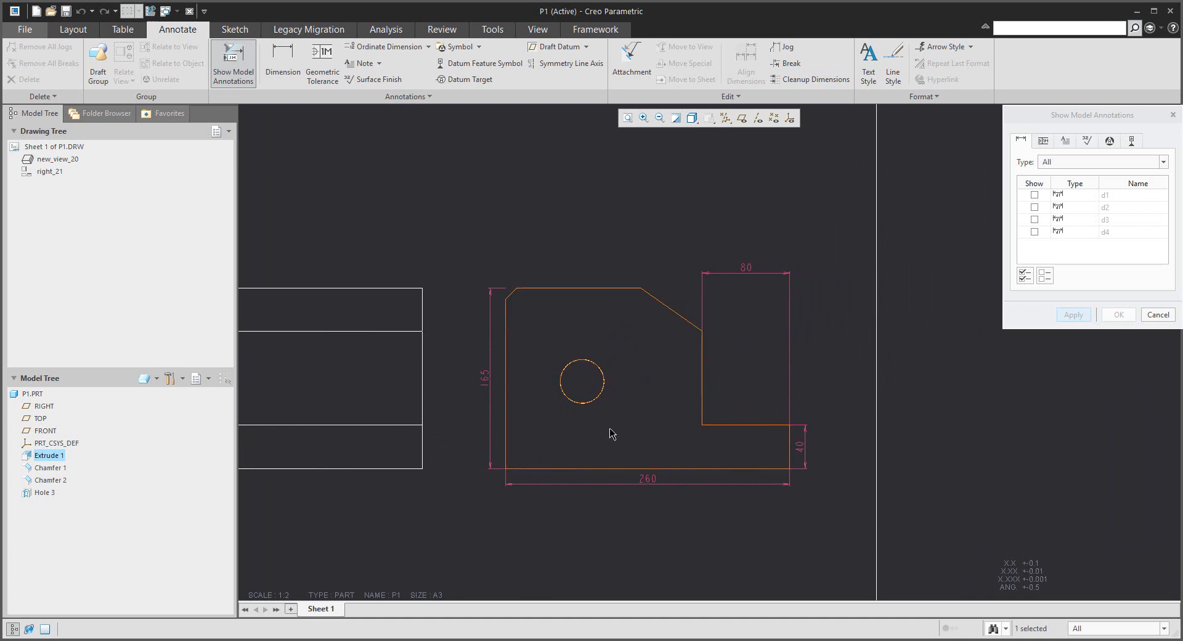
left_click(1025, 276)
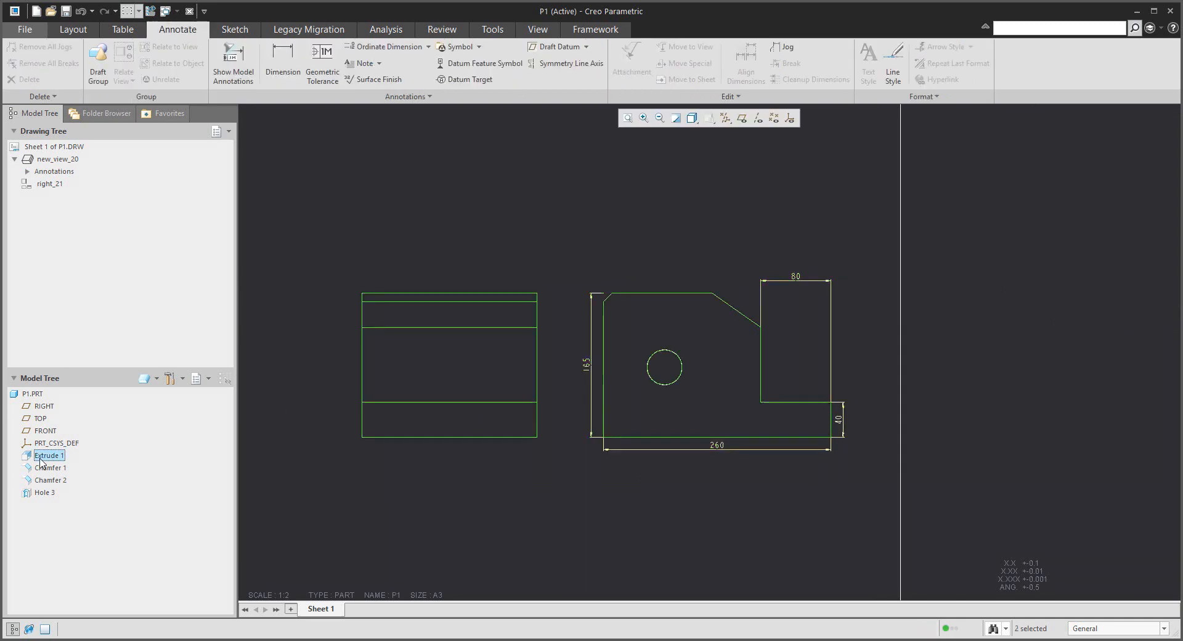
Show Extrude 1's 200 width dimension on the side view via Show Dimensions by View
right_click(48, 456)
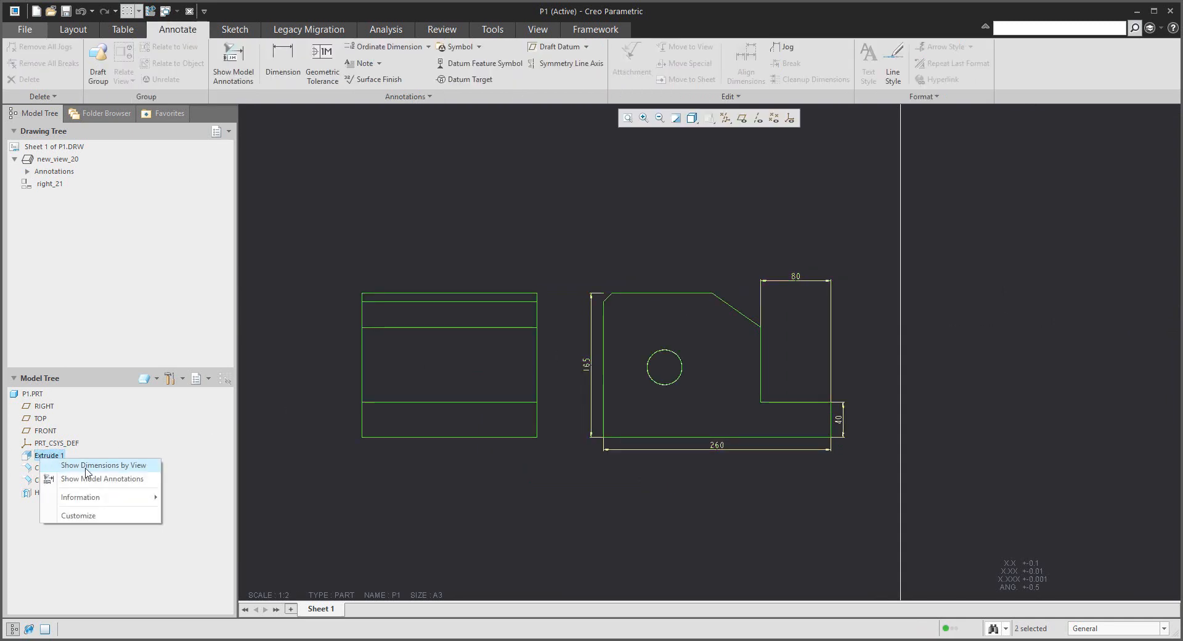
left_click(103, 465)
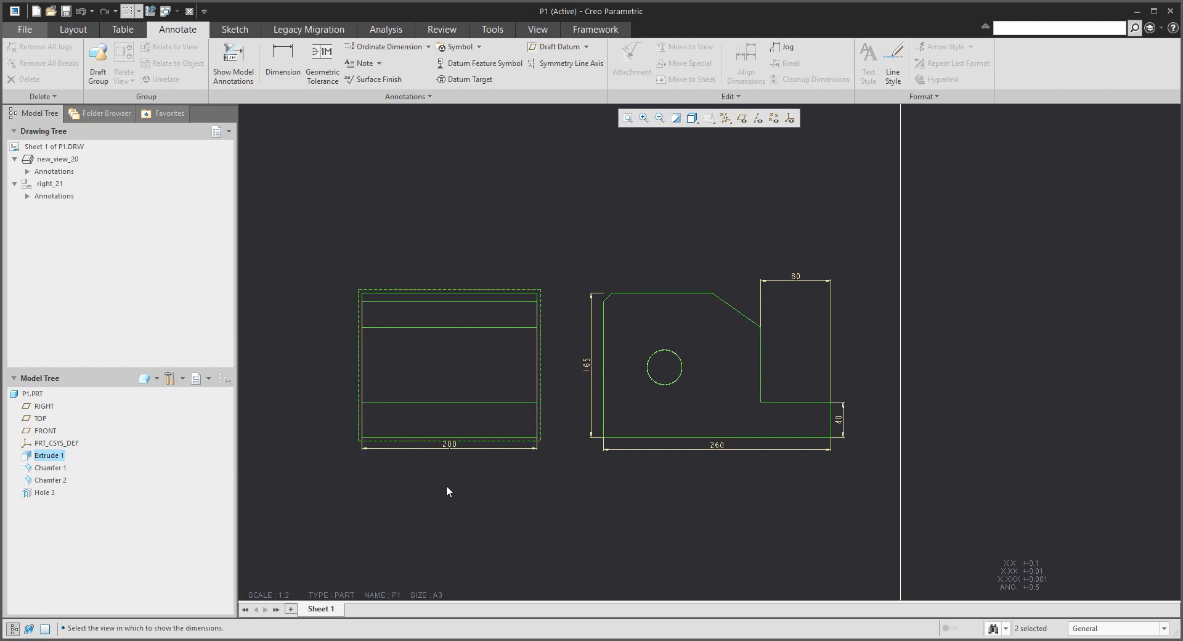
left_click(50, 468)
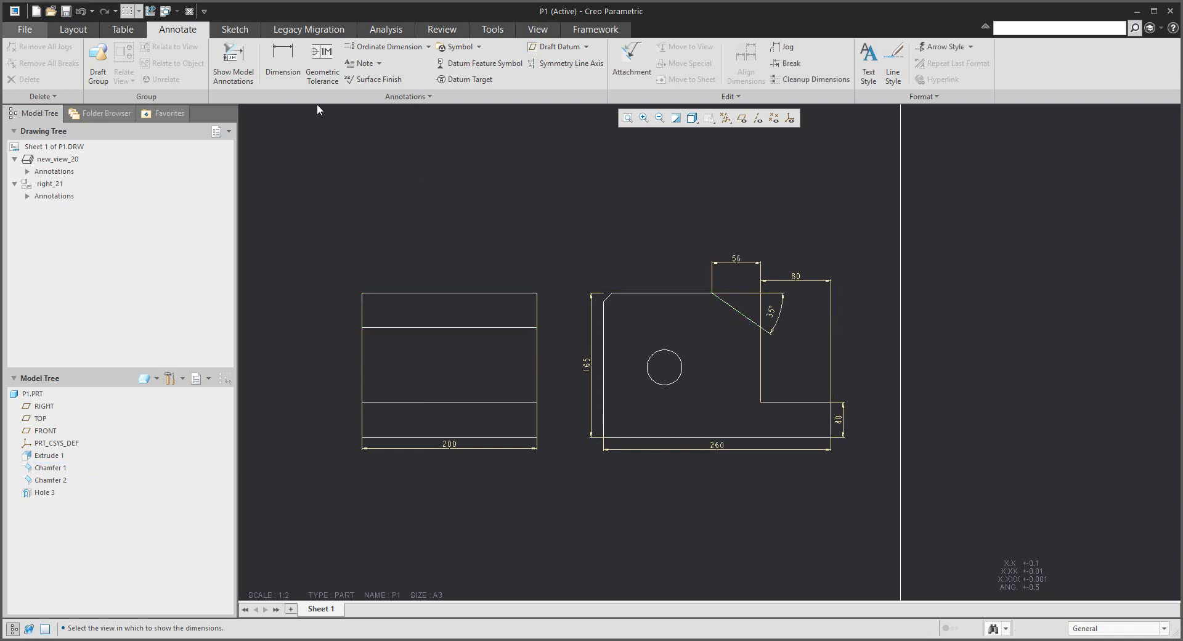
Show the rounded top-left corner's radius dimension on the front view
left_click(233, 62)
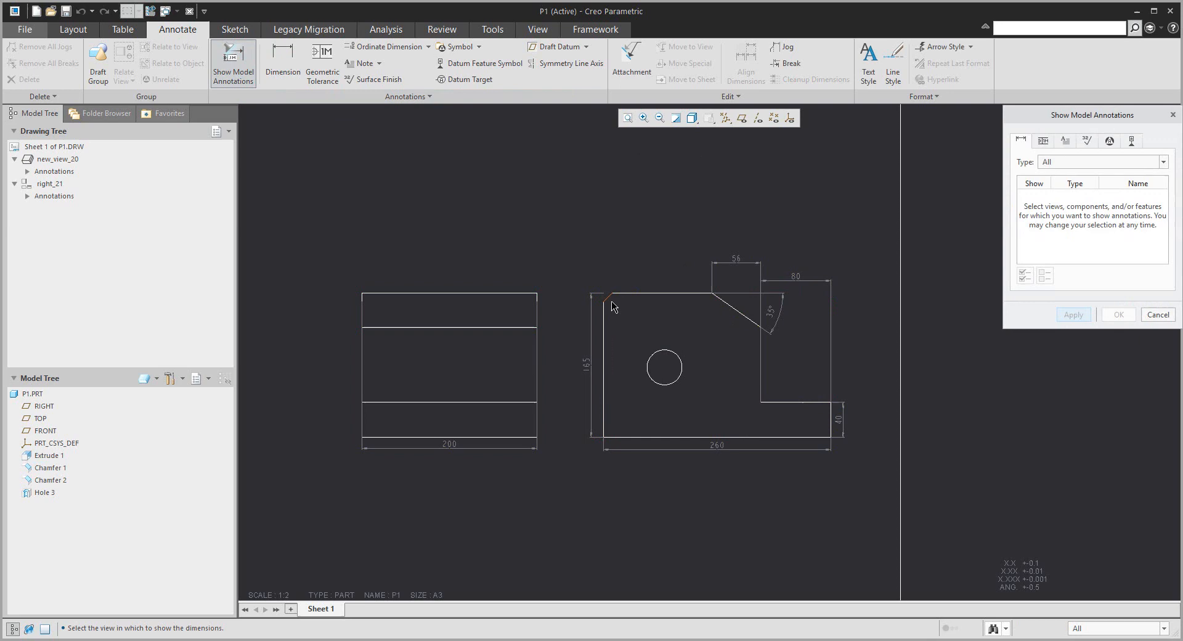
left_click(608, 300)
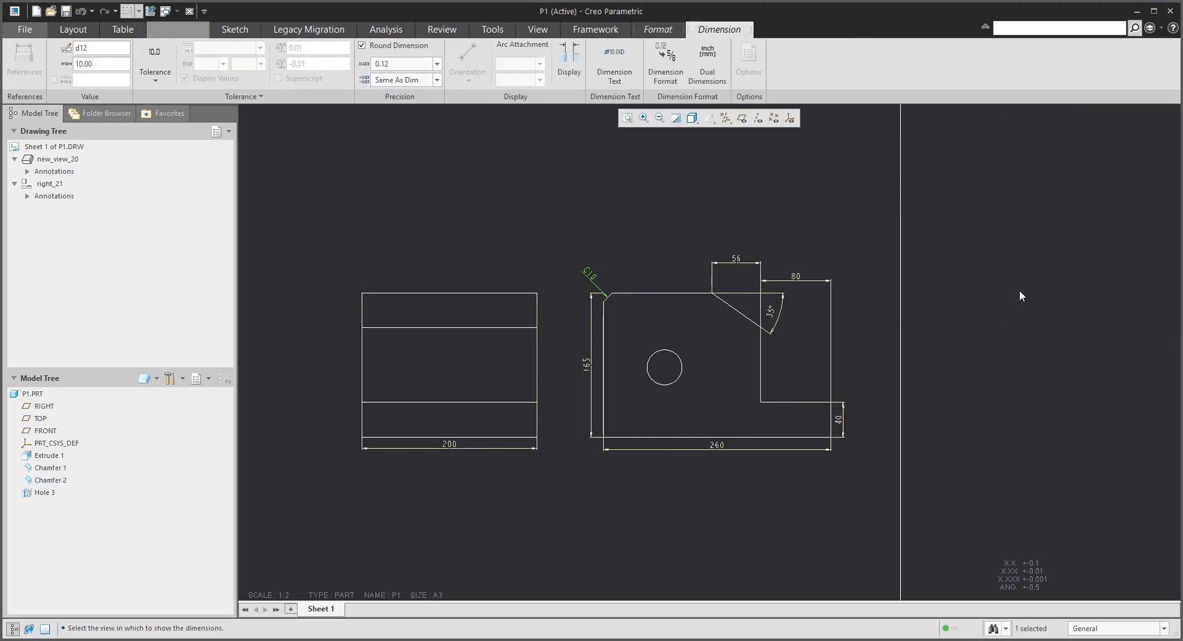
left_click(178, 30)
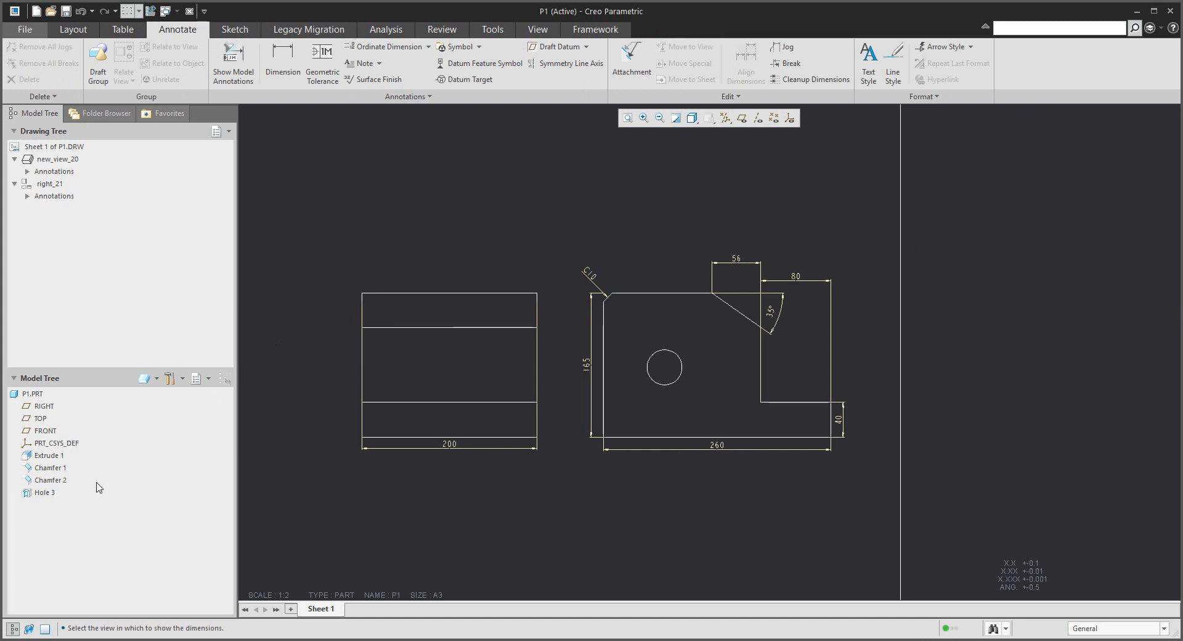
Show Hole 3's Ø40 diameter and 70 and 80 locating dimensions on the front view
left_click(45, 492)
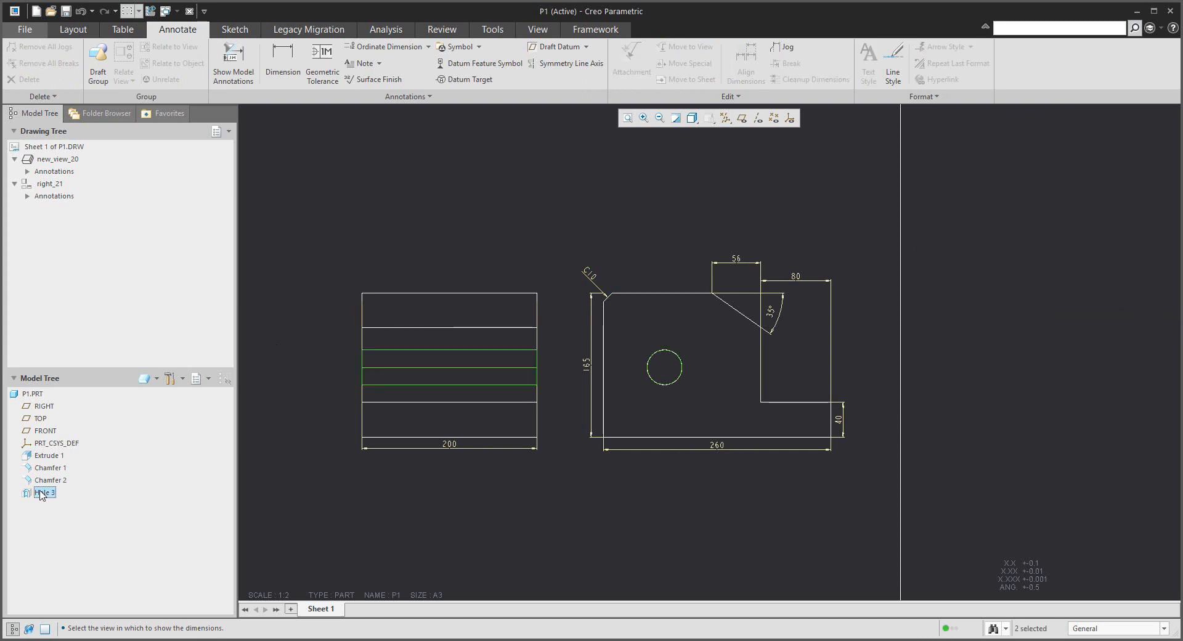
right_click(41, 494)
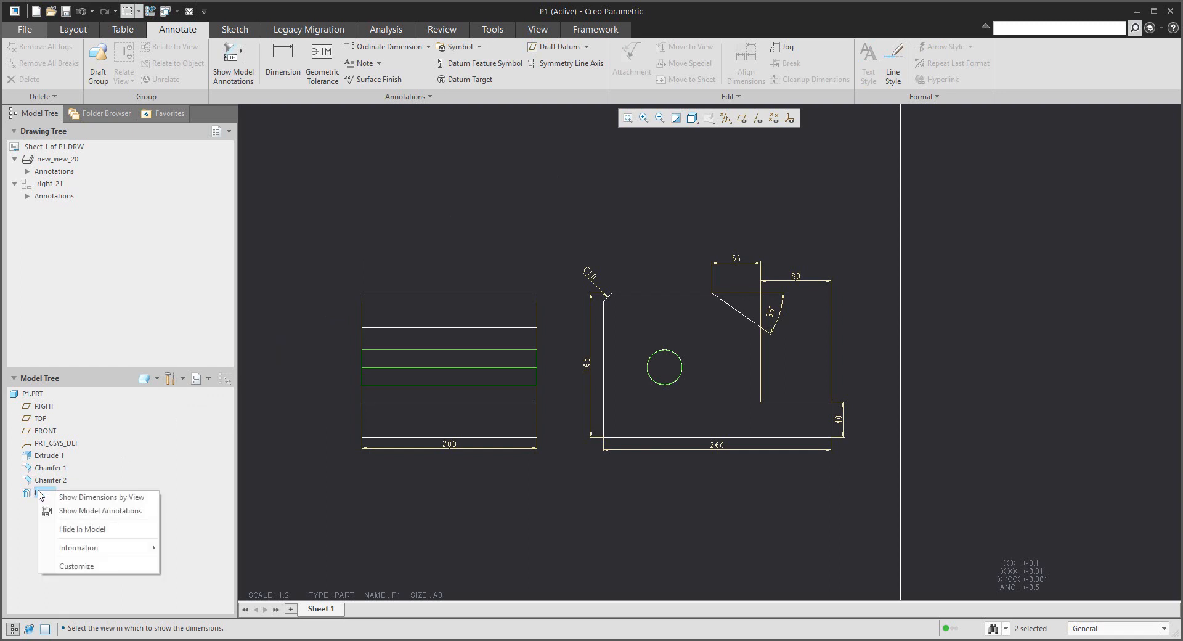
left_click(102, 498)
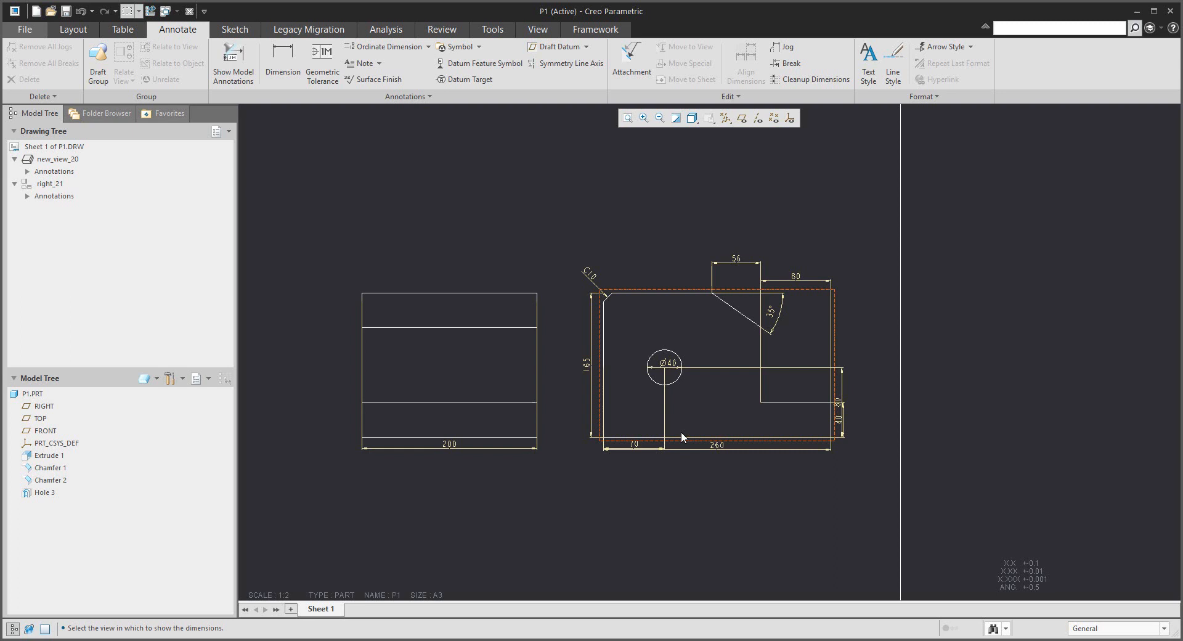
left_click(685, 541)
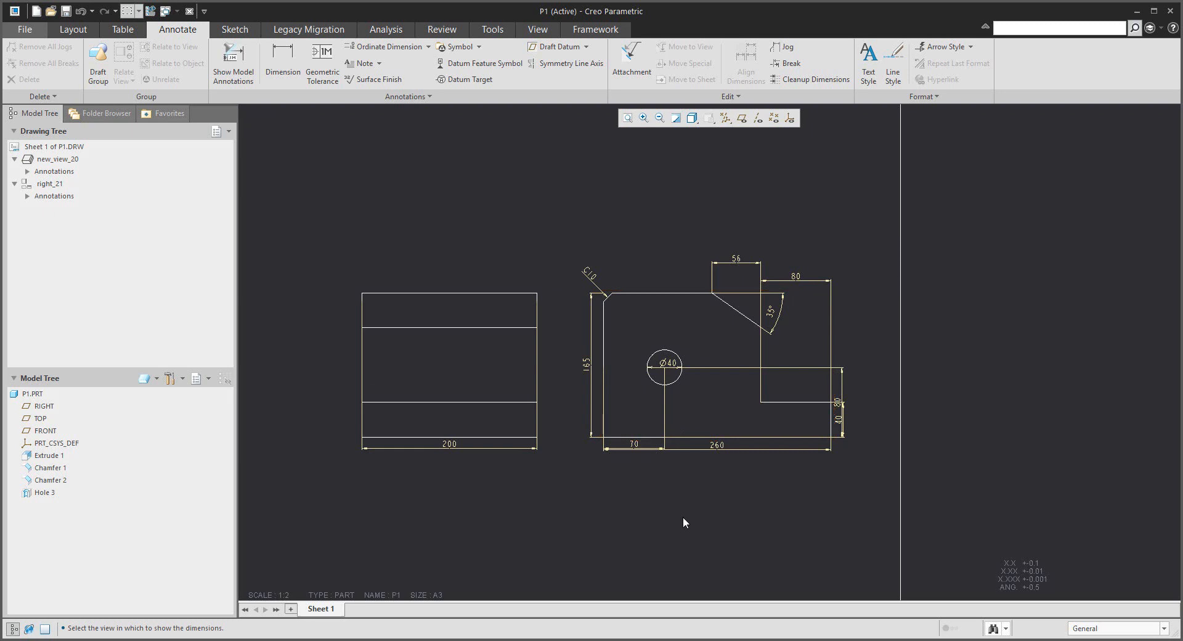
Set the side view's display style to Hidden to show hidden edges
double_click(448, 365)
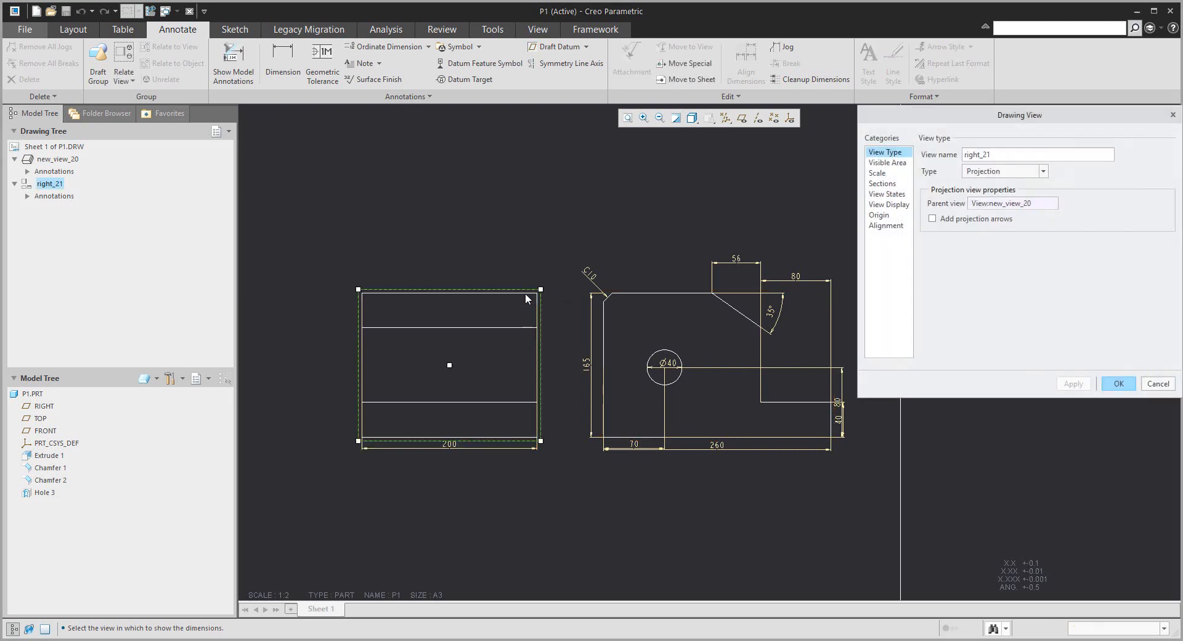
left_click(889, 204)
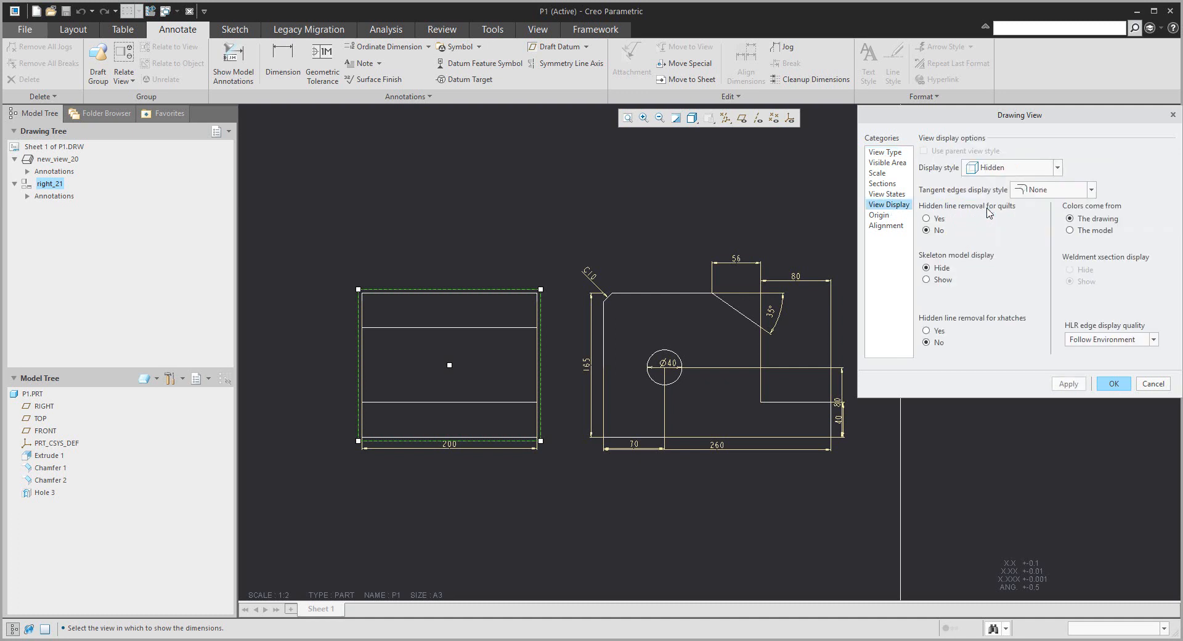
left_click(1114, 384)
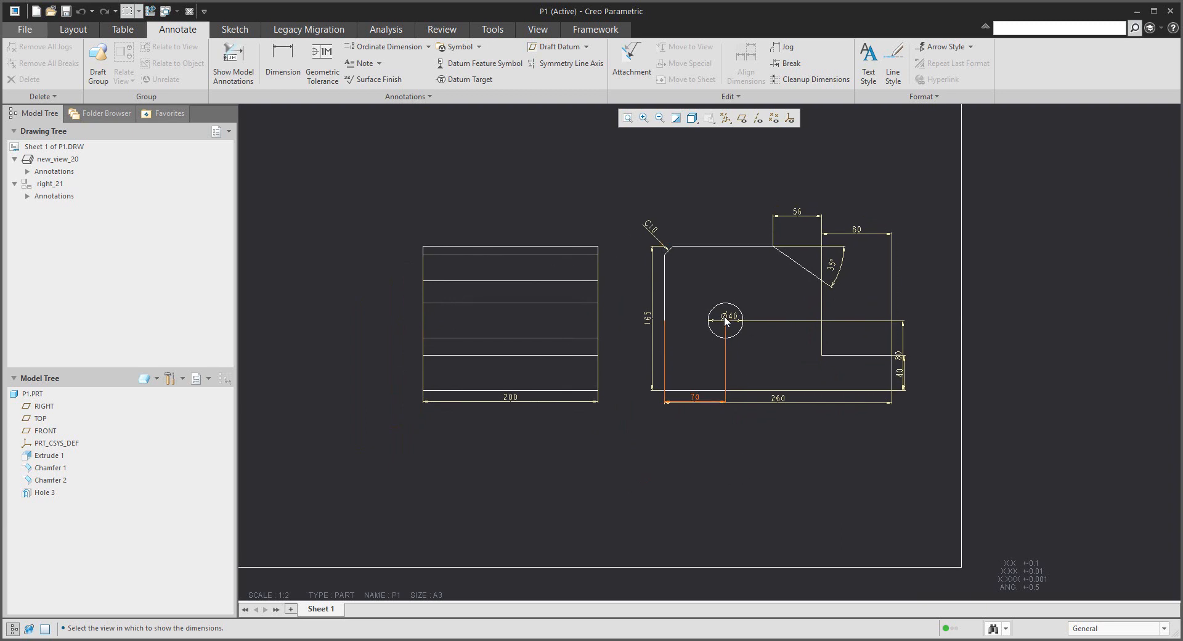
left_click(729, 316)
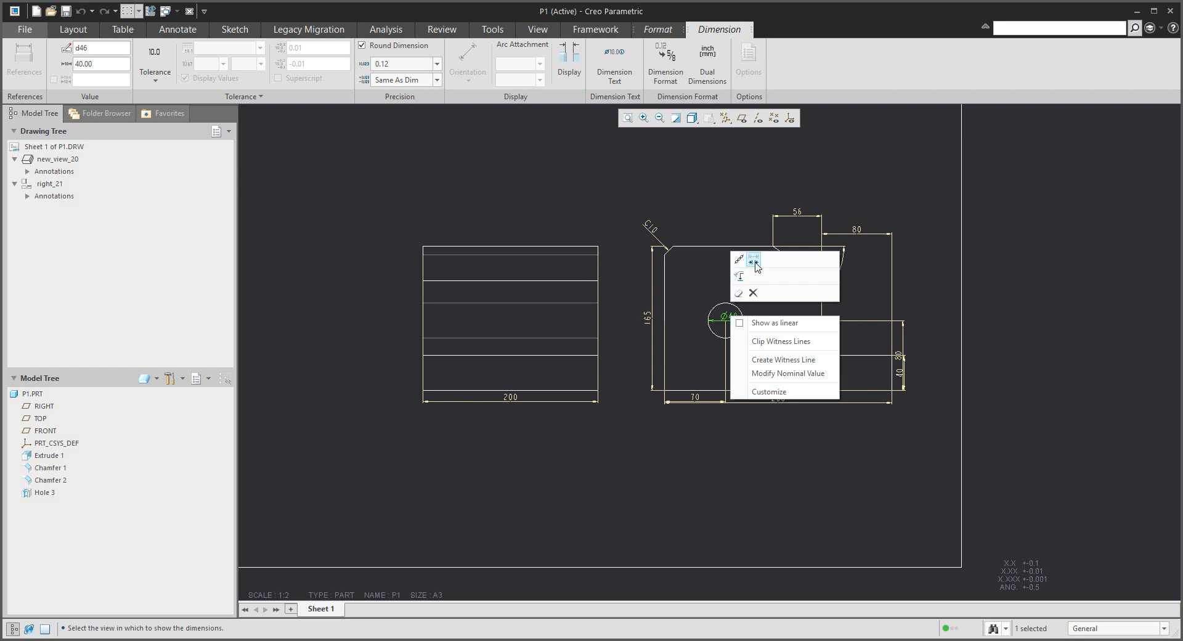
mouse_move(740, 277)
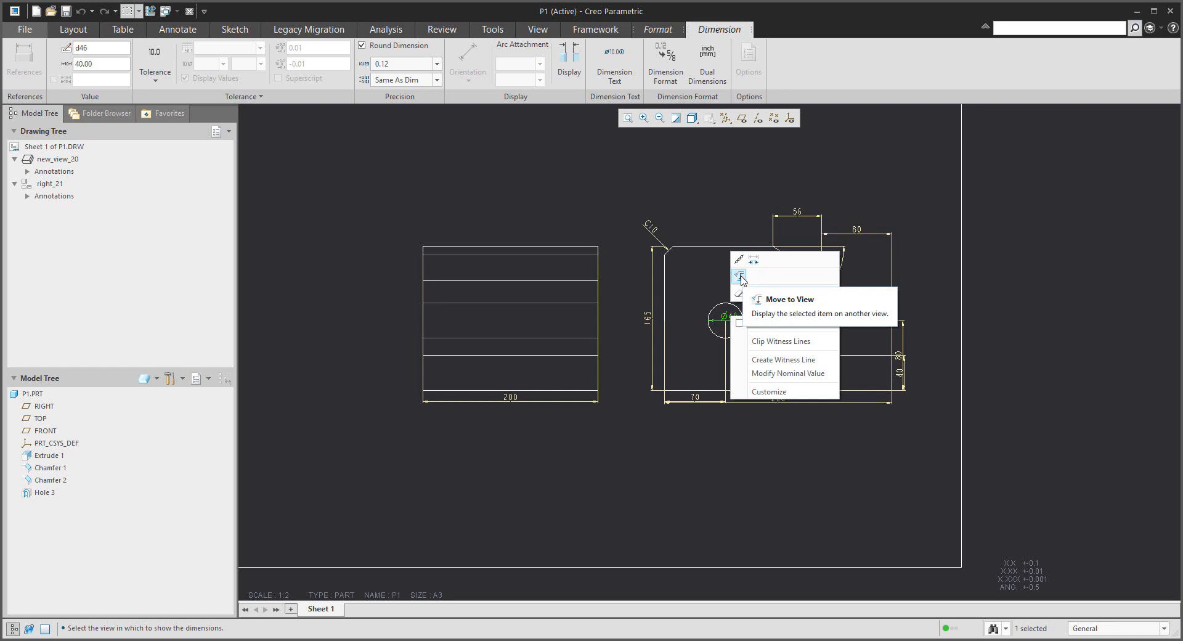
Move the Ø40 hole diameter dimension onto the side view
left_click(790, 299)
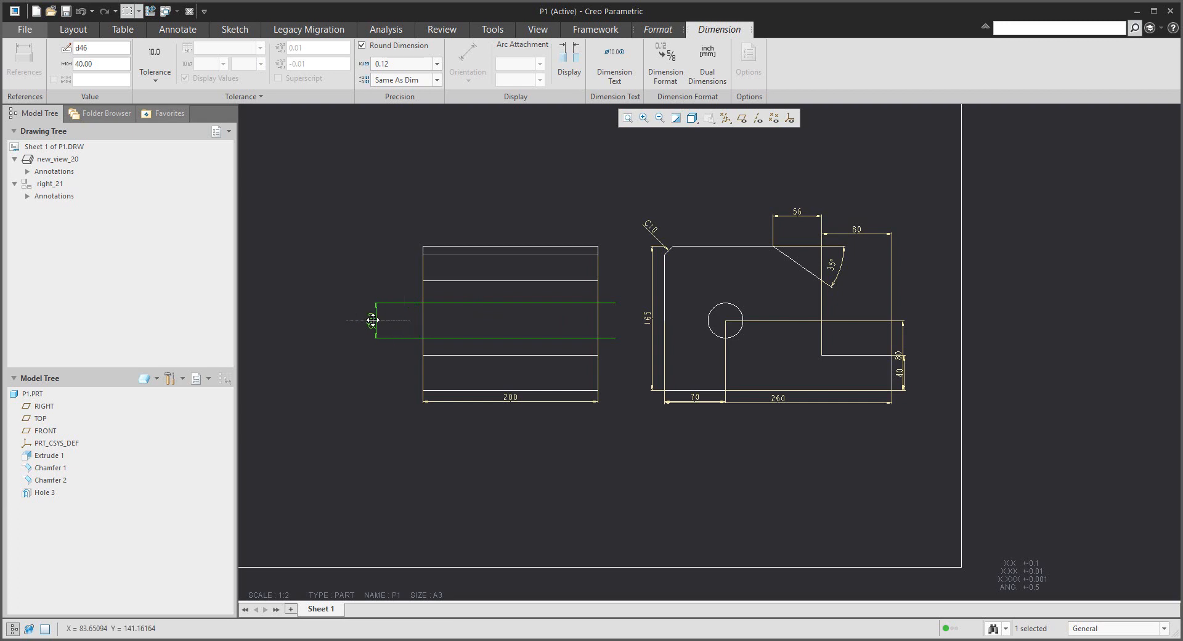
left_click(177, 29)
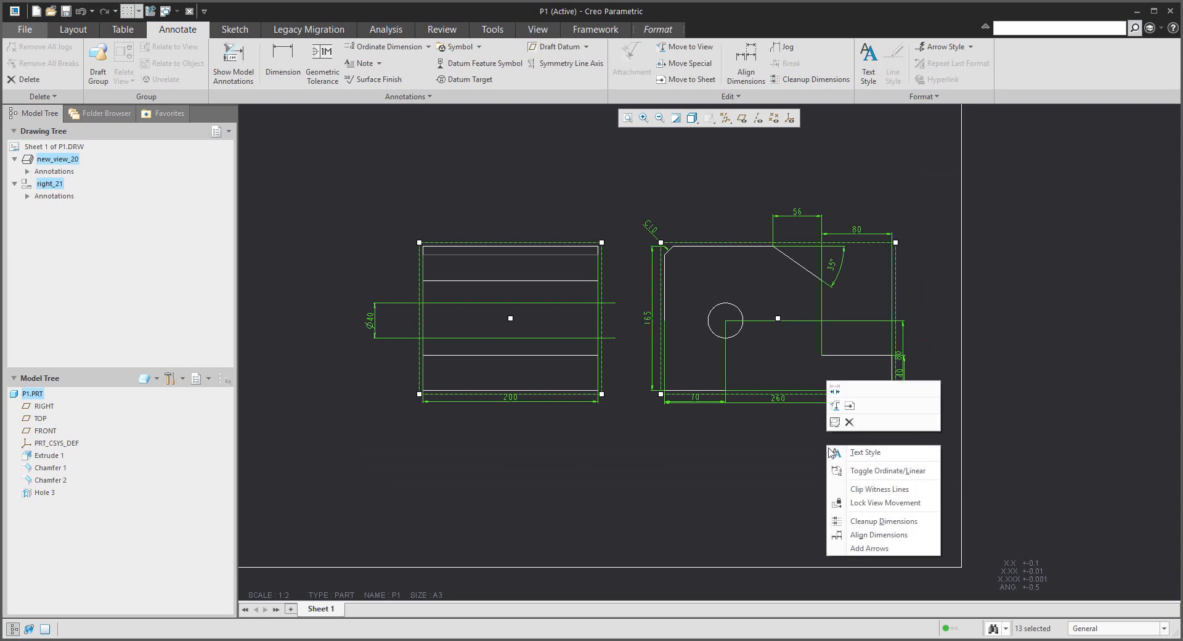
Run Cleanup Dimensions on both views to space dimensions evenly with snap lines
left_click(884, 521)
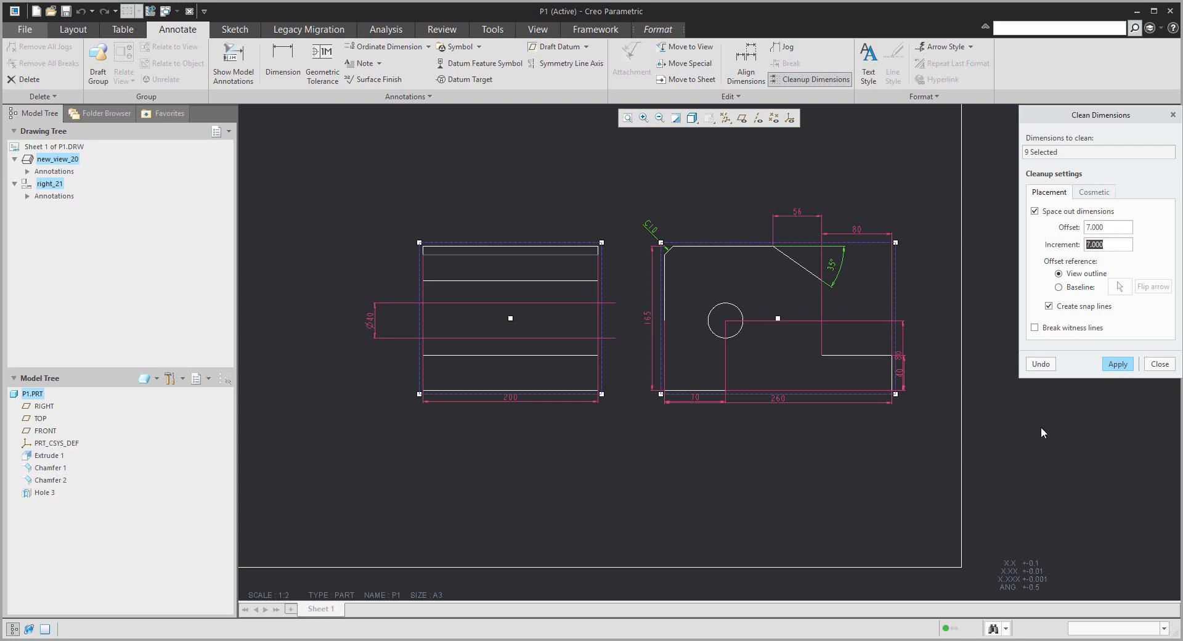
left_click(1119, 364)
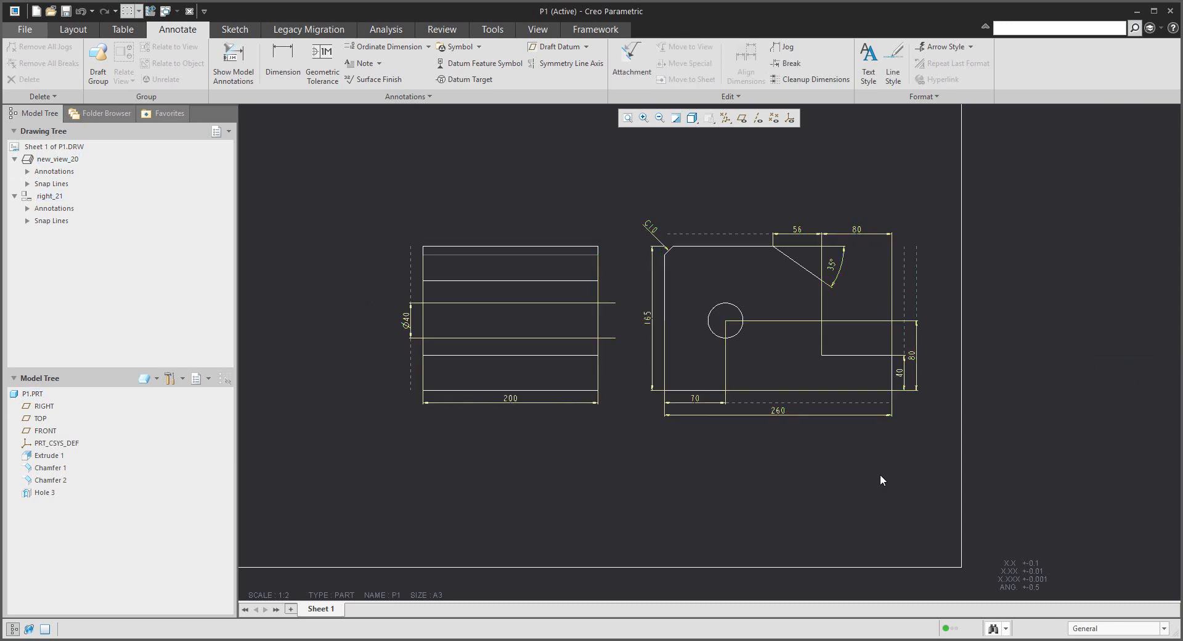
mouse_move(897, 441)
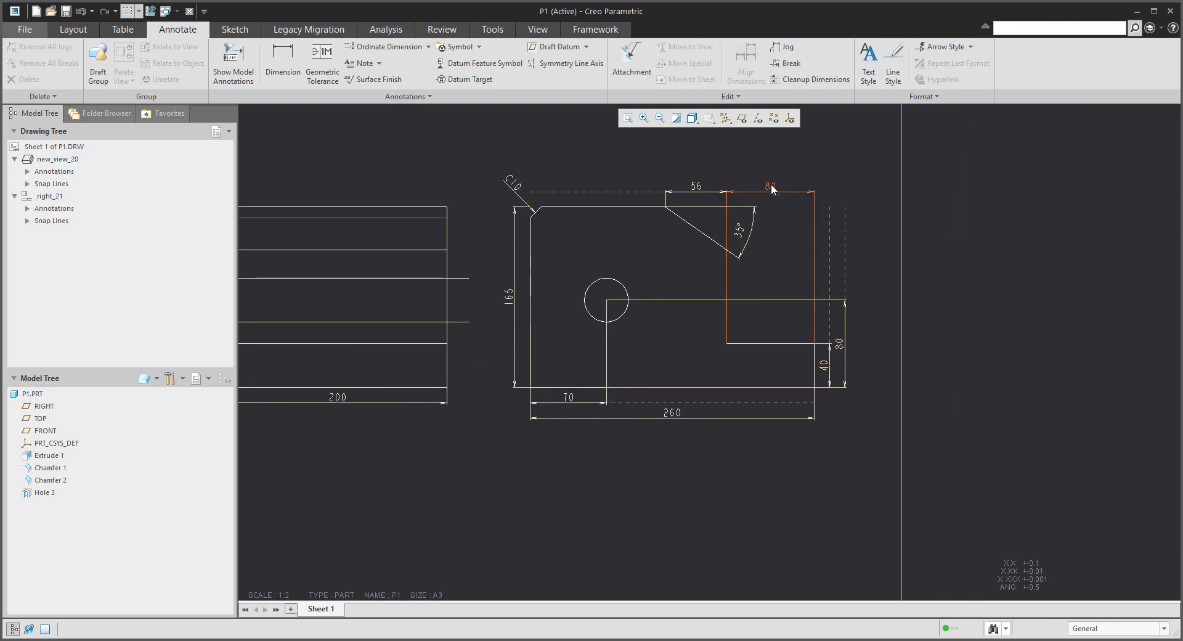
Relocate the 80 dimensions below and left, then clean up the left 80 and 165 pair
left_click(770, 186)
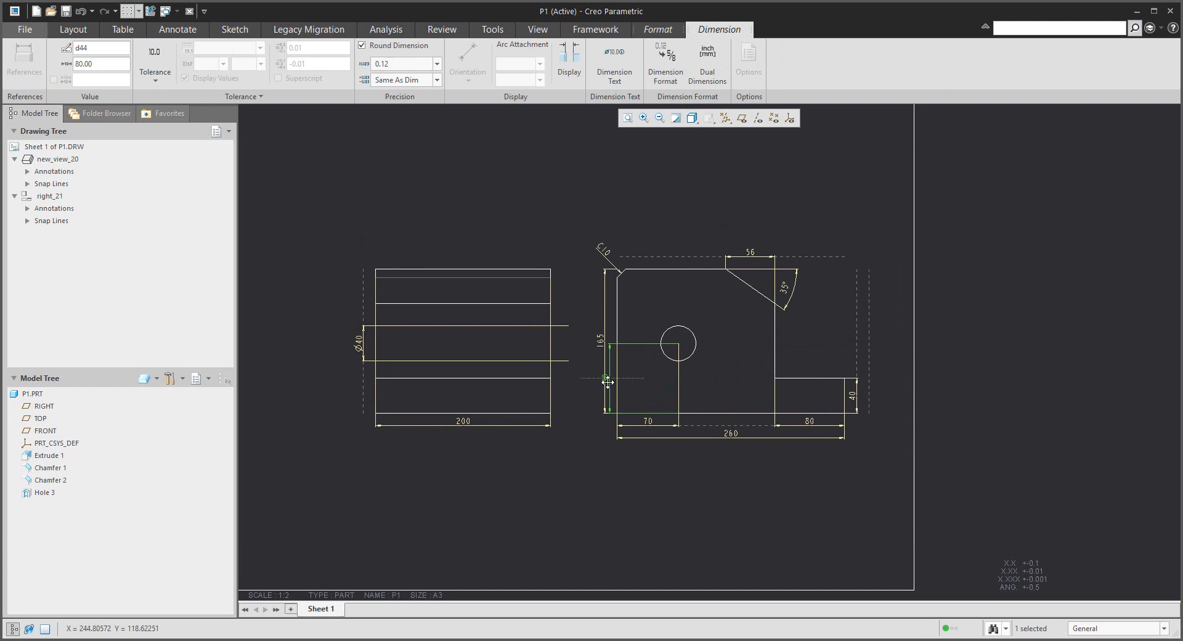
left_click(177, 29)
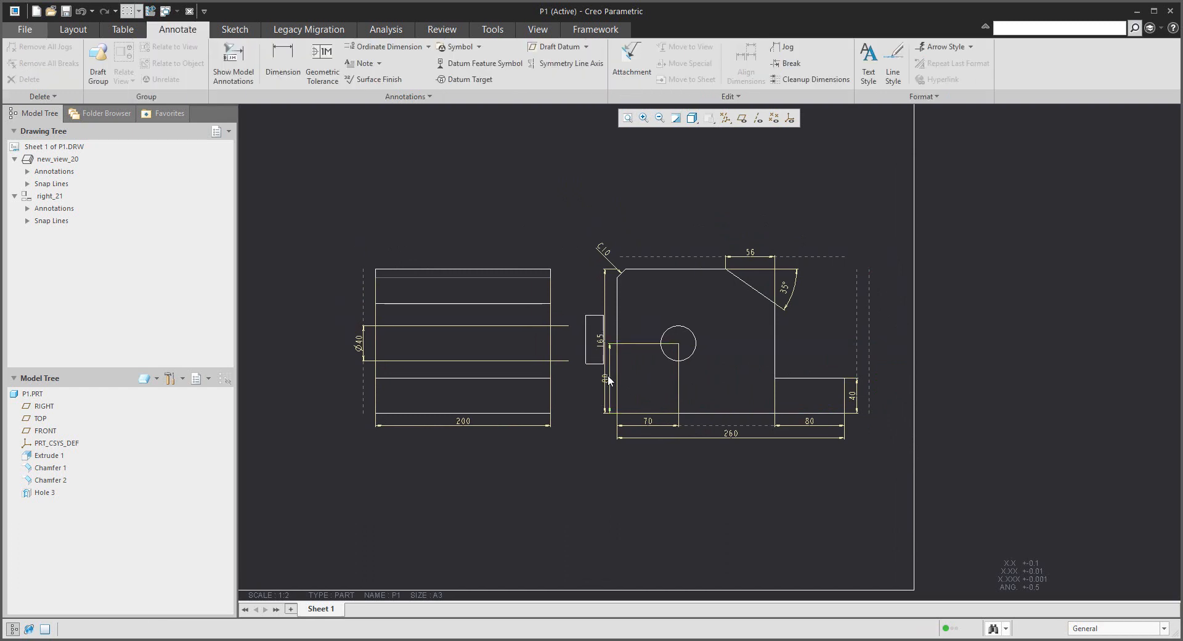
right_click(611, 381)
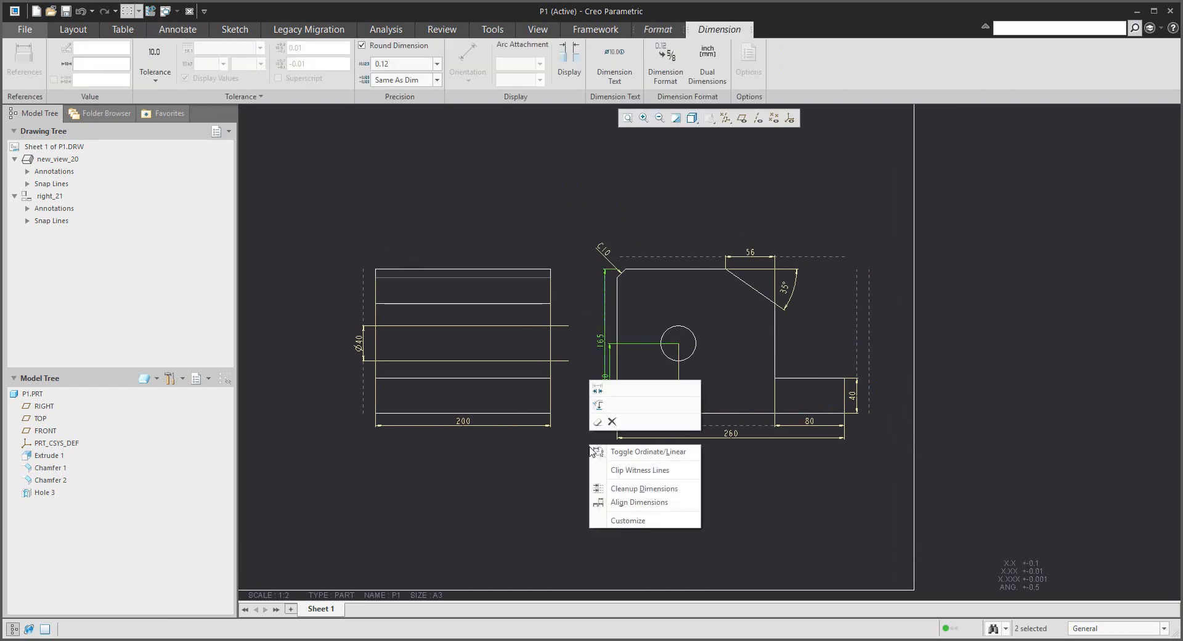
left_click(643, 488)
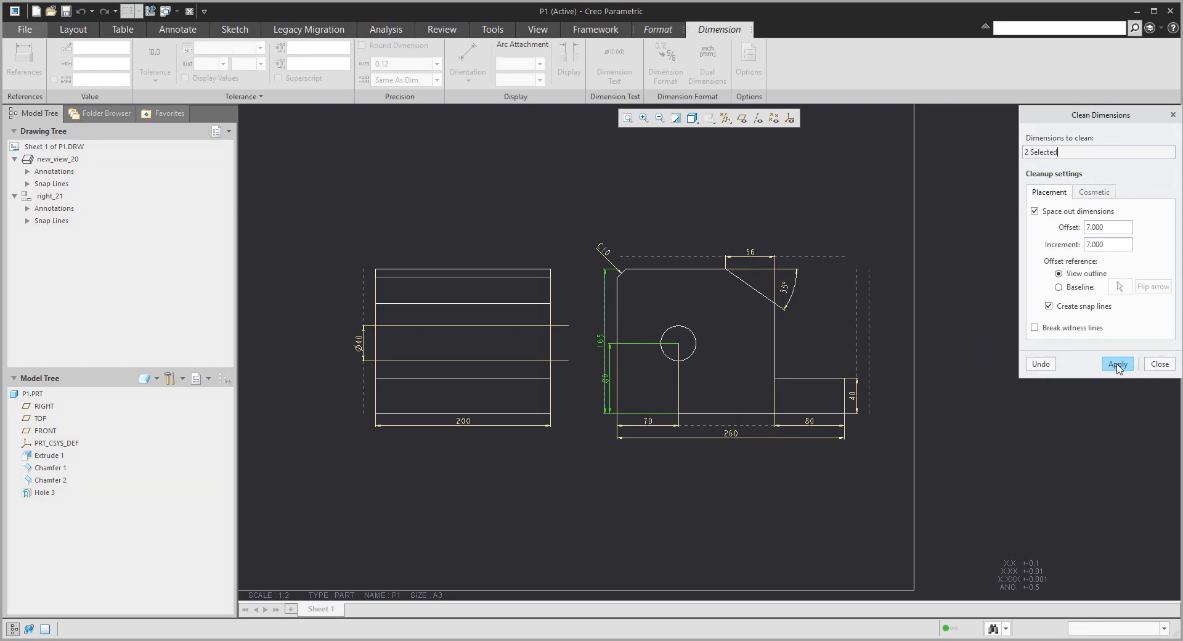
left_click(1160, 364)
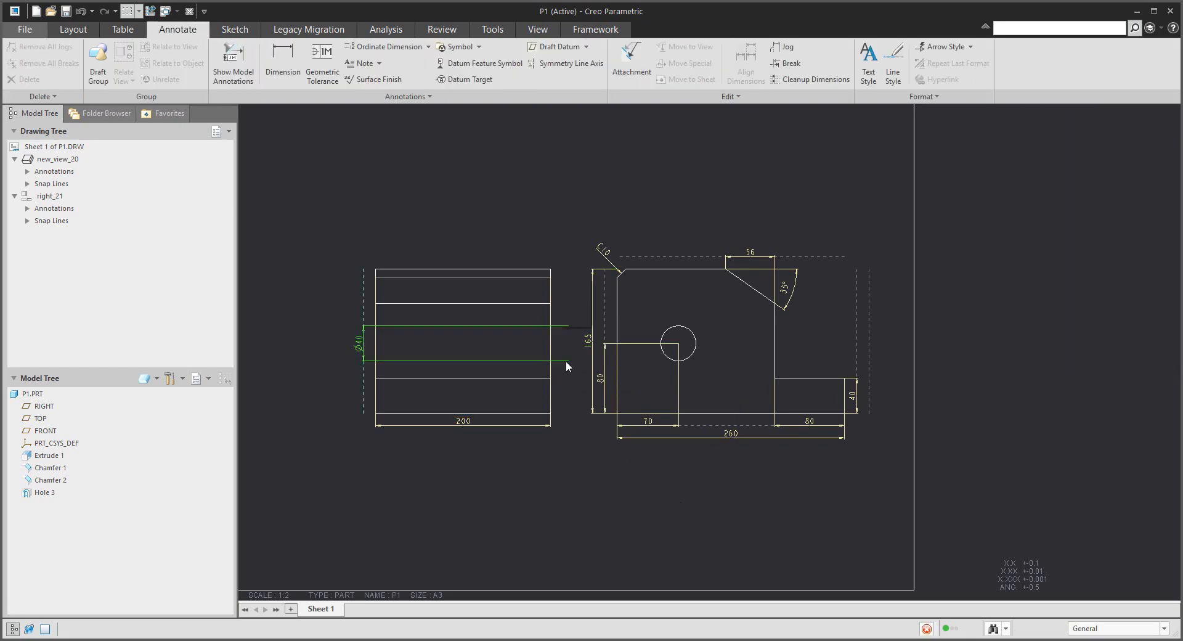
Select and release the Ø40 dimension, then start Show Model Annotations again
left_click(486, 326)
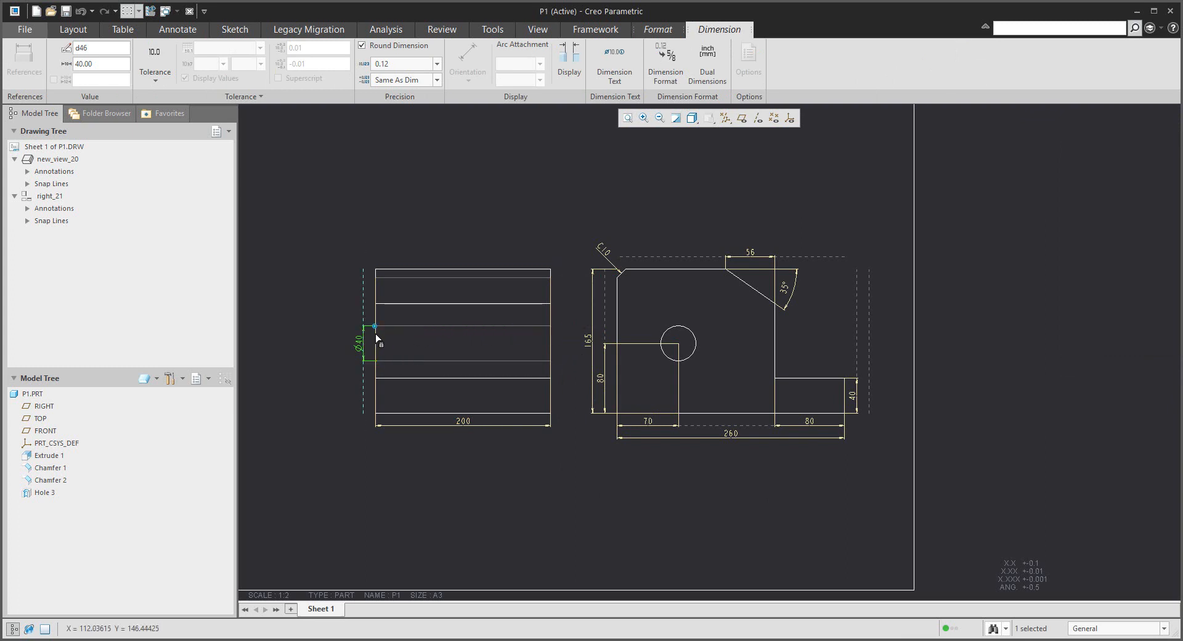
left_click(178, 29)
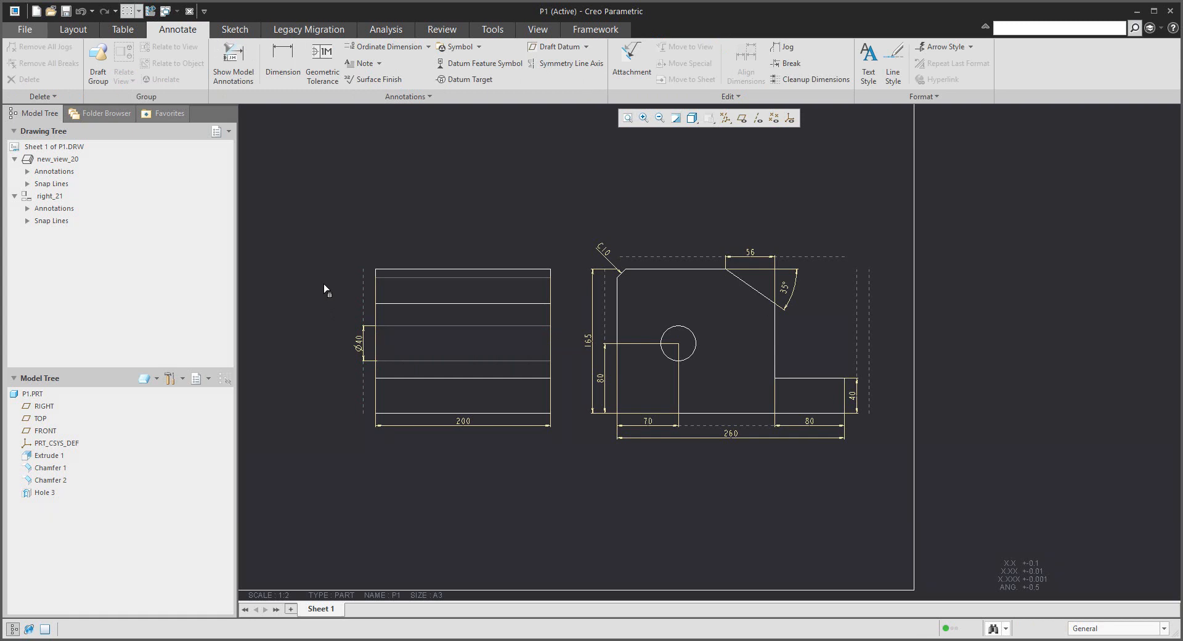
mouse_move(315, 201)
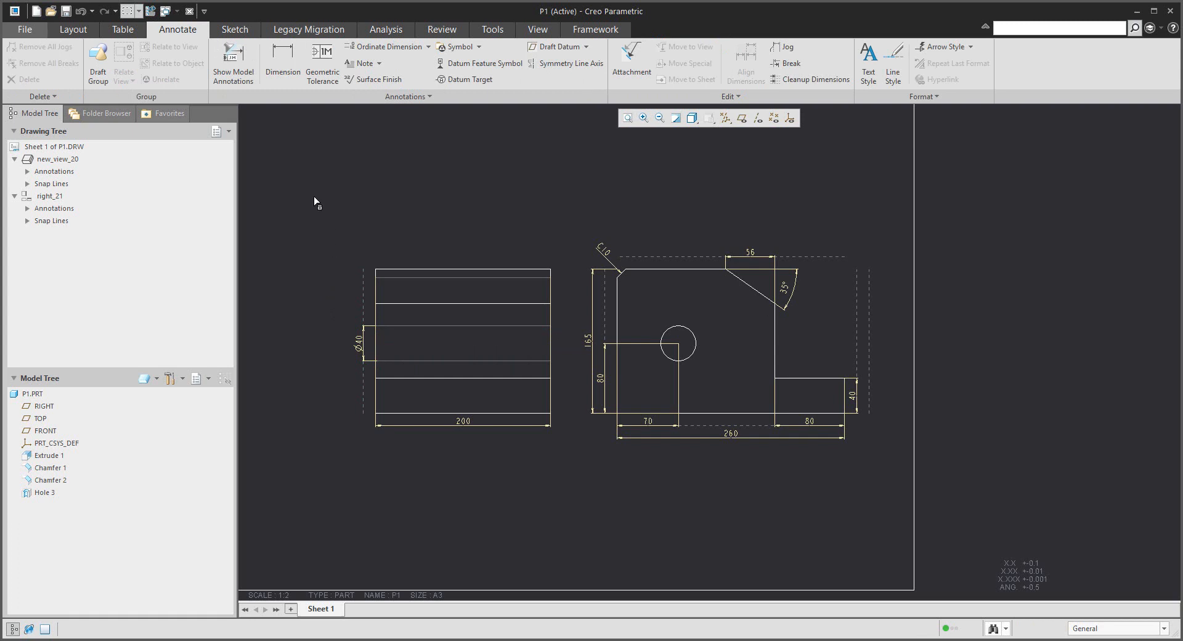
left_click(233, 59)
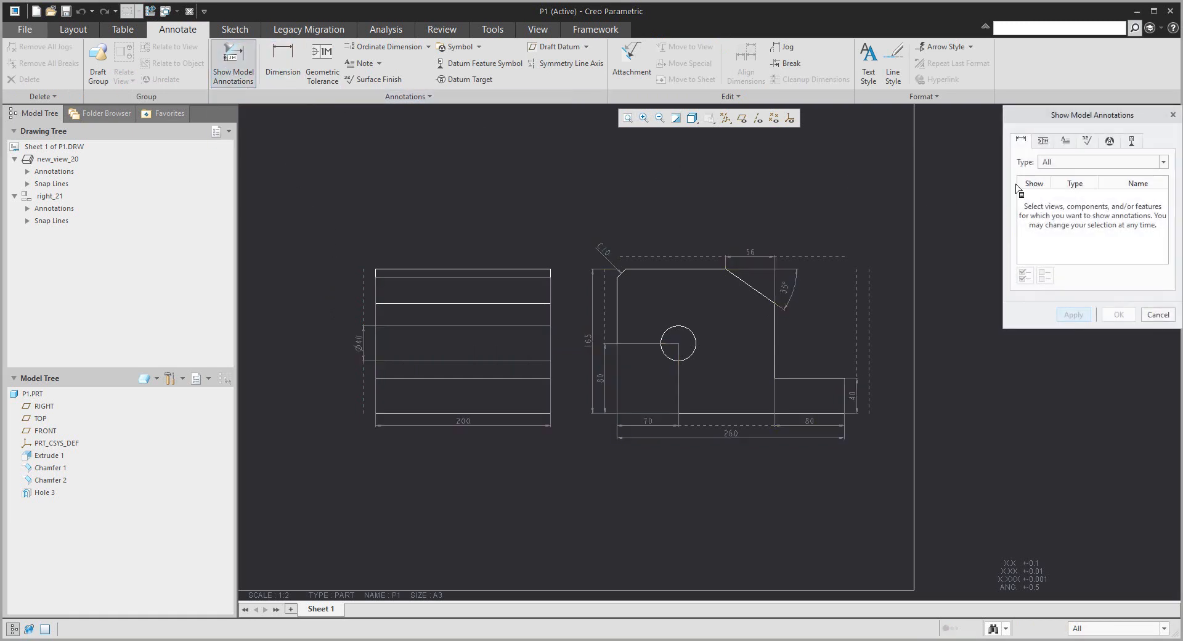